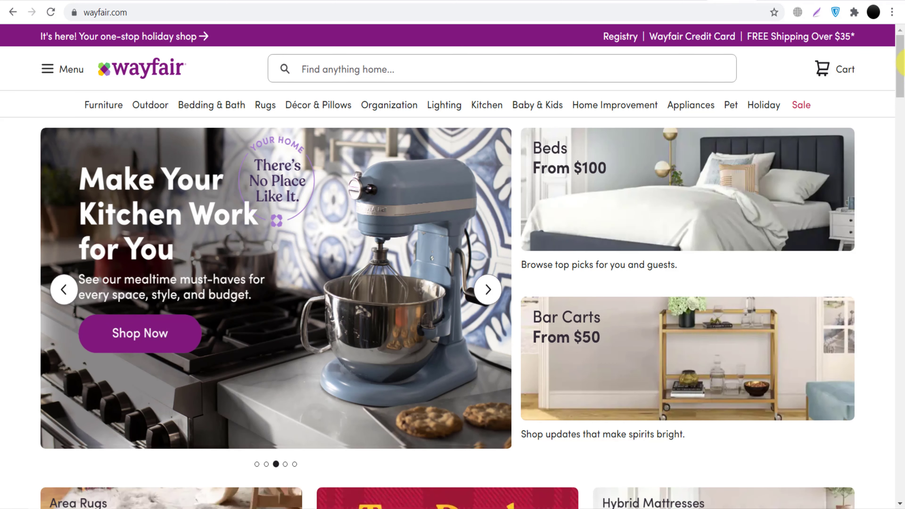
- Reach Wayfair's About Us site from the footer and go to its Partner With Us page
{"action": "scroll", "scroll_direction": "down", "scroll_amount": 3}
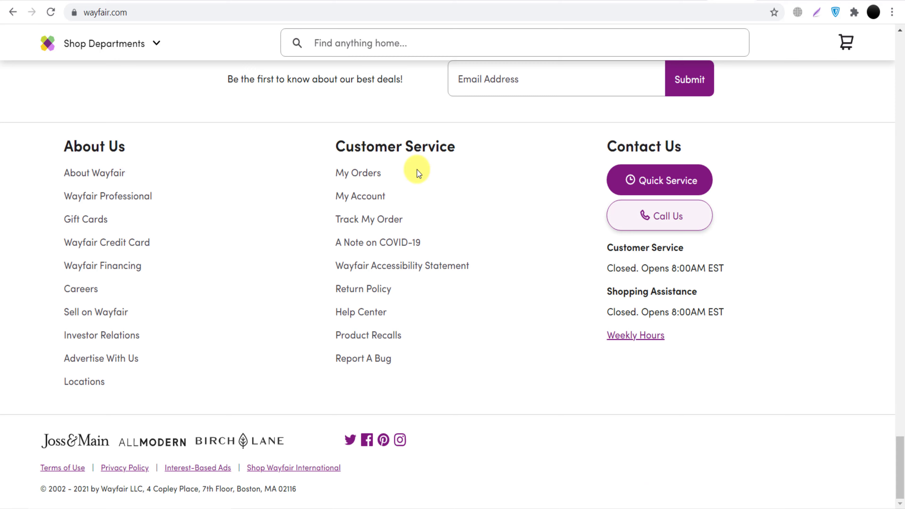
{"action": "left_click", "coordinate": [95, 173]}
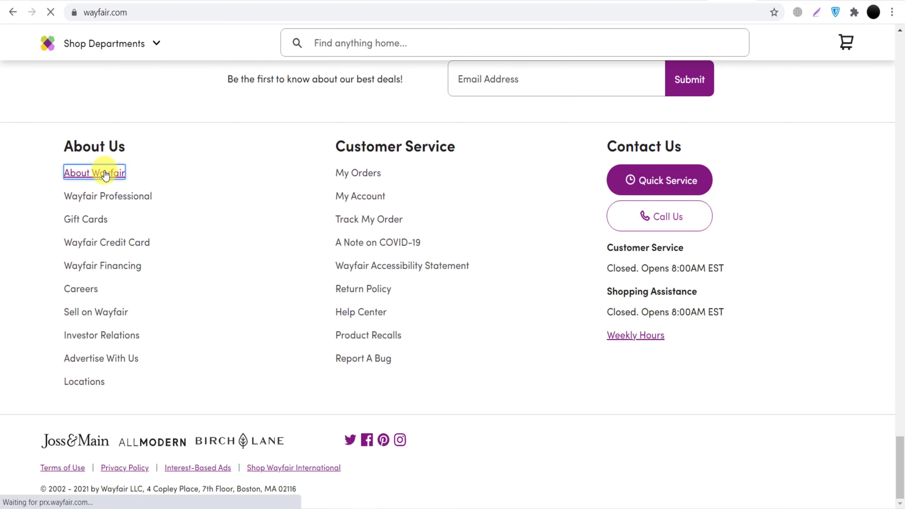
{"action": "left_click", "coordinate": [94, 172]}
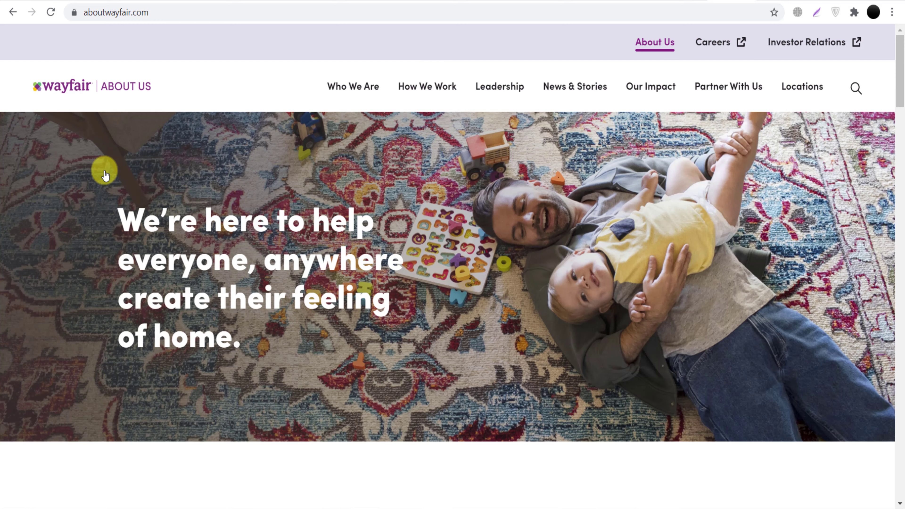
{"action": "left_click", "coordinate": [727, 87]}
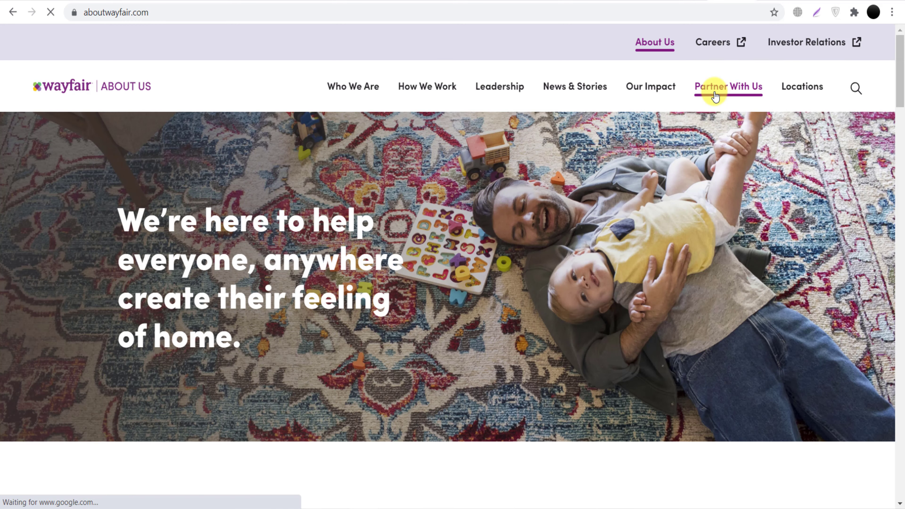
{"action": "left_click", "coordinate": [729, 85]}
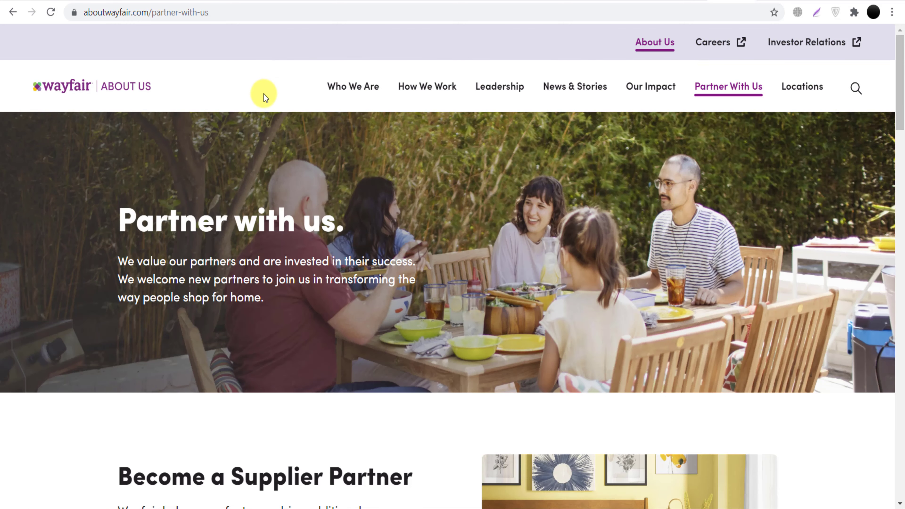
- Scroll the partnering page down through Supplier, Advertising and Professional to the Affiliate Programs section
{"action": "scroll", "scroll_direction": "down", "scroll_amount": 3}
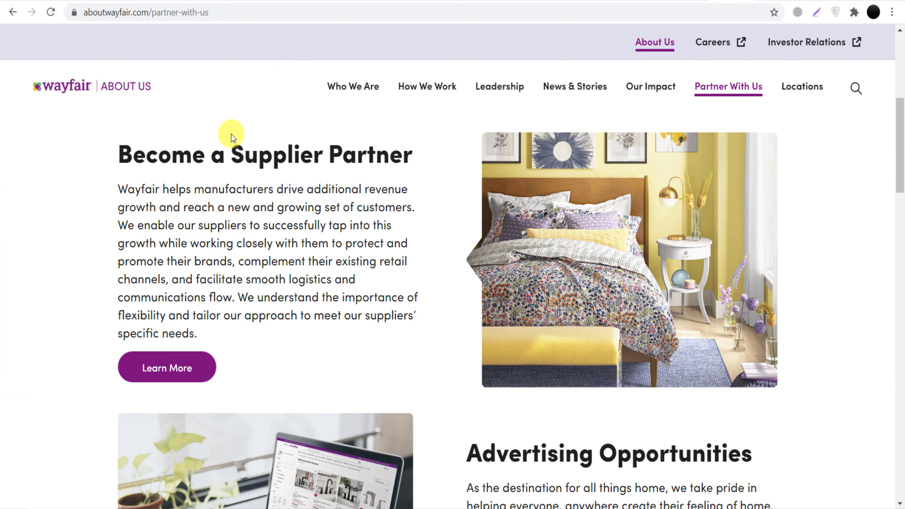
{"action": "scroll", "scroll_direction": "down", "scroll_amount": 3}
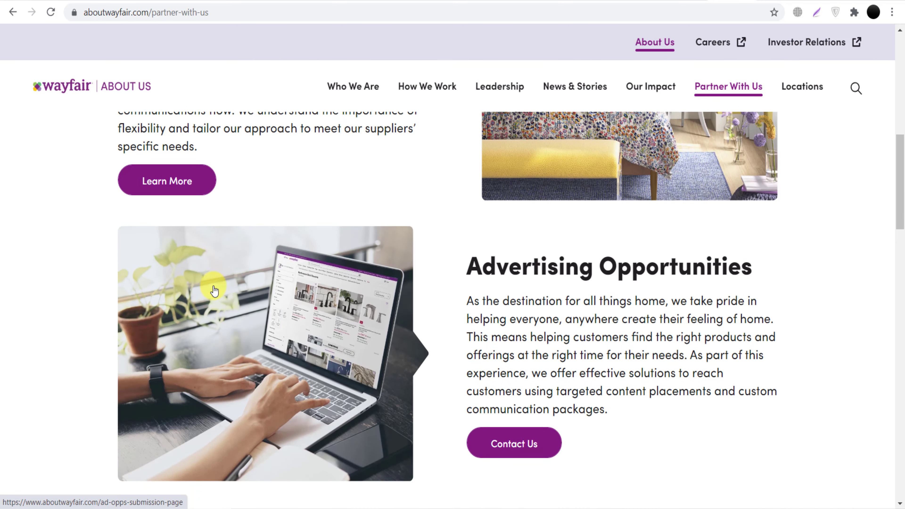
{"action": "scroll", "scroll_direction": "down", "scroll_amount": 3}
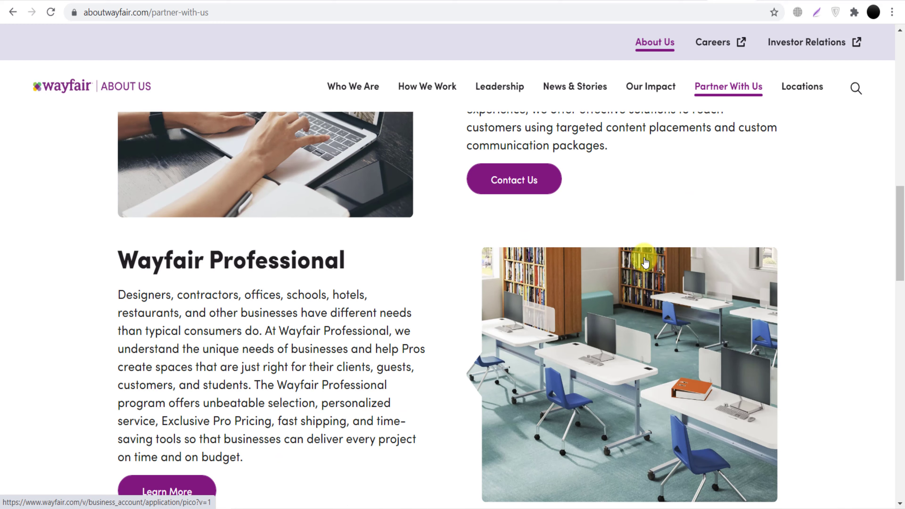
{"action": "scroll", "scroll_direction": "down", "scroll_amount": 3}
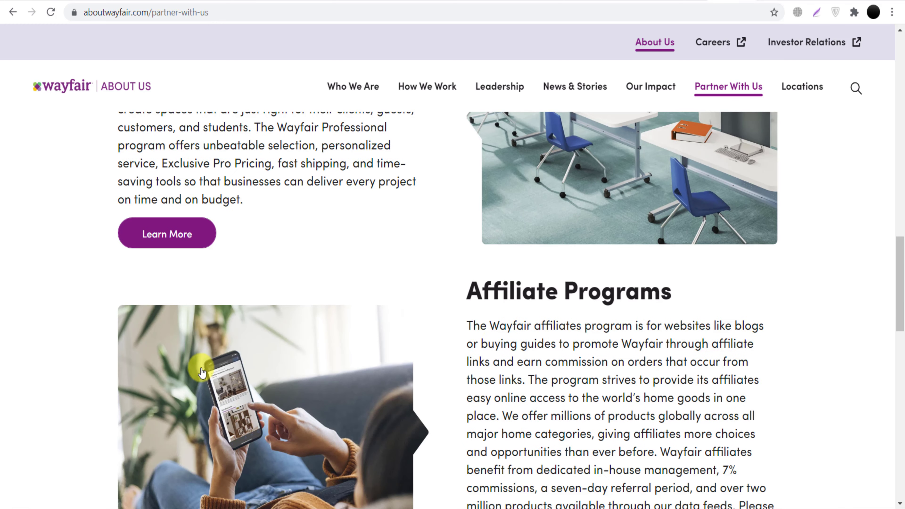
{"action": "scroll", "scroll_direction": "down", "scroll_amount": 3}
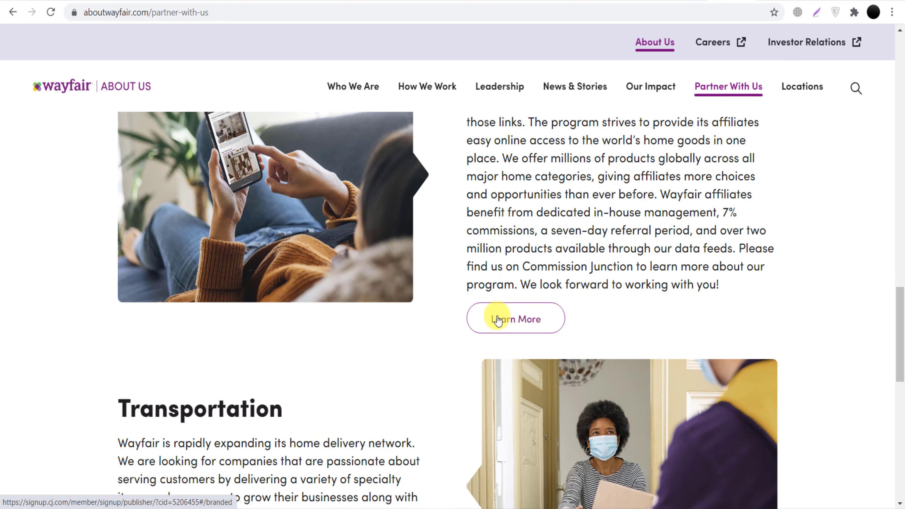
- Follow Learn More to CJ's Wayfair North America Affiliate Program sign-up and review its form
{"action": "left_click", "coordinate": [515, 319]}
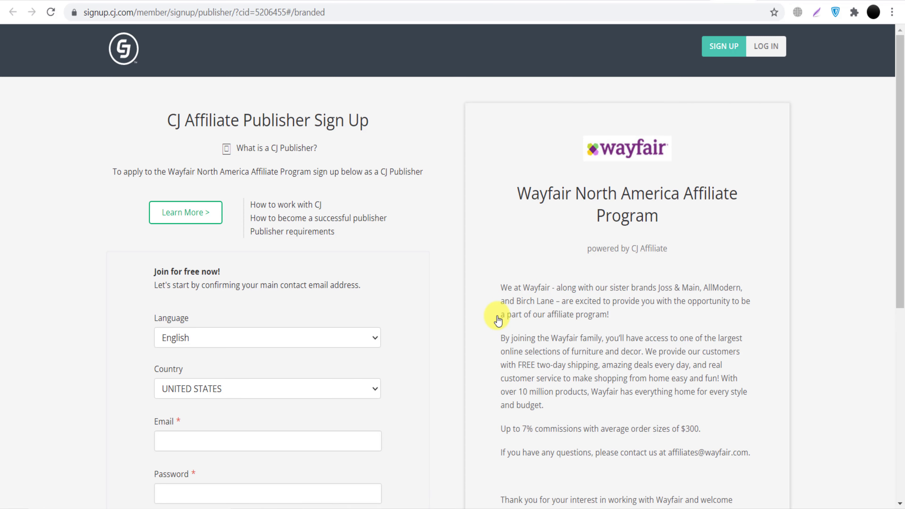
{"action": "mouse_move", "coordinate": [49, 48]}
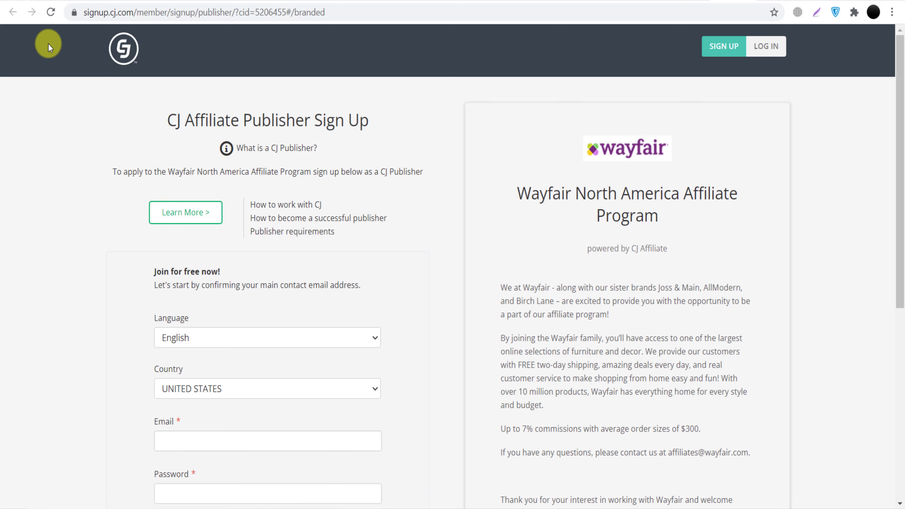
{"action": "mouse_move", "coordinate": [36, 110]}
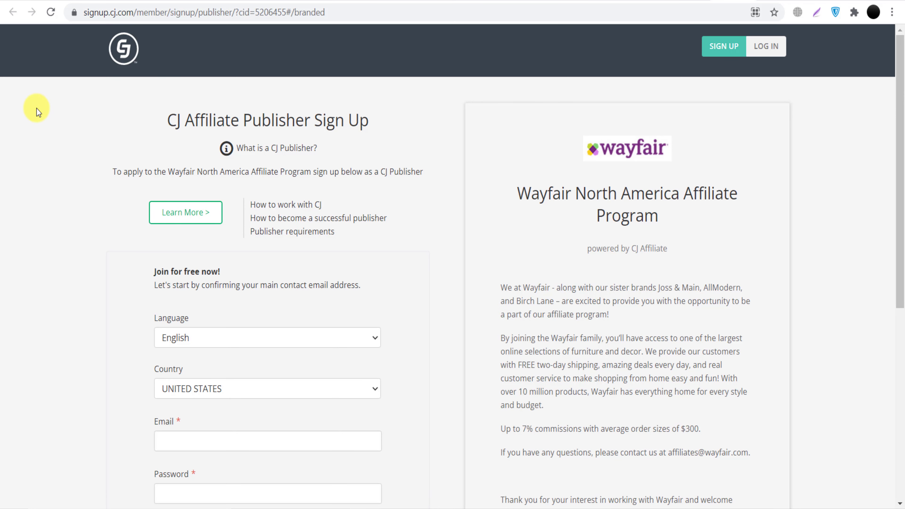
{"action": "mouse_move", "coordinate": [29, 123]}
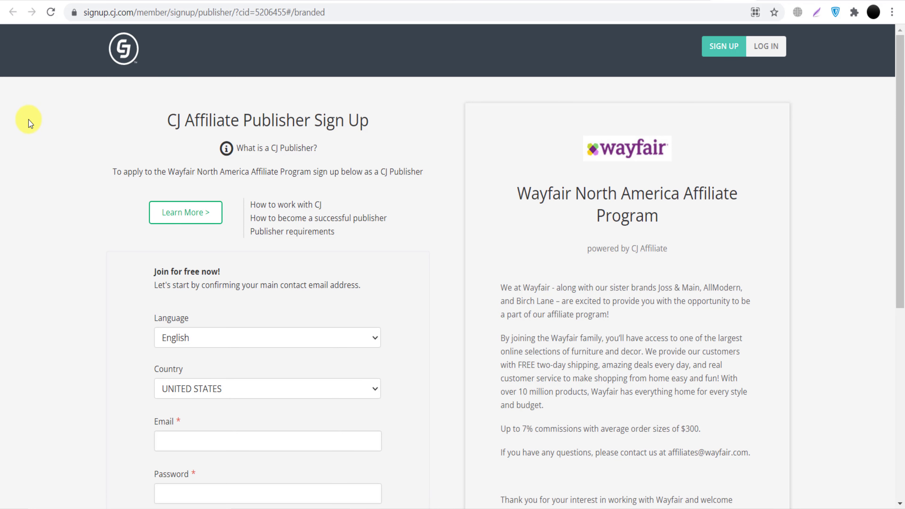
{"action": "mouse_move", "coordinate": [760, 247]}
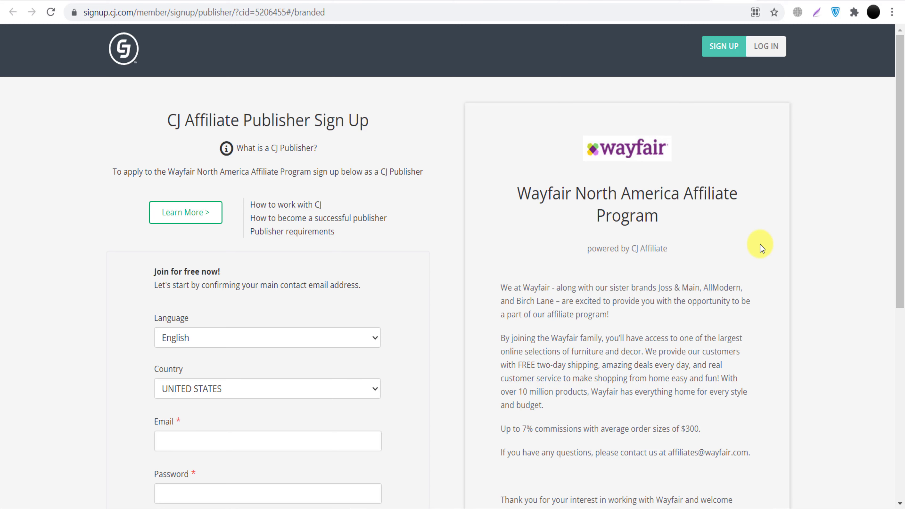
{"action": "scroll", "scroll_direction": "down", "scroll_amount": 3}
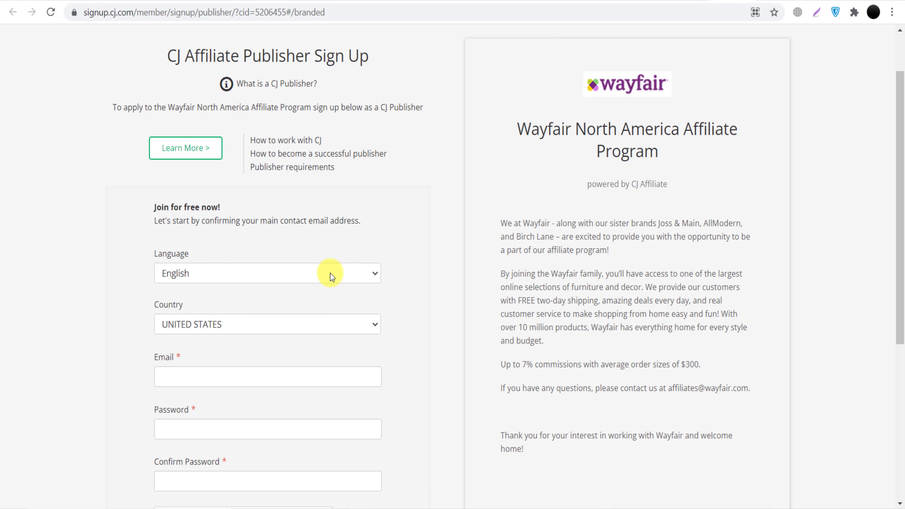
{"action": "scroll", "scroll_direction": "down", "scroll_amount": 3}
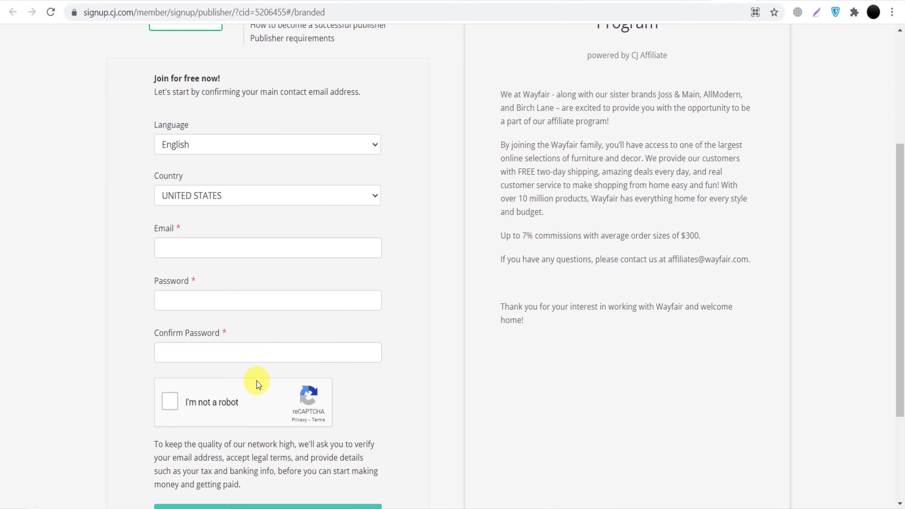
{"action": "scroll", "scroll_direction": "down", "scroll_amount": 3}
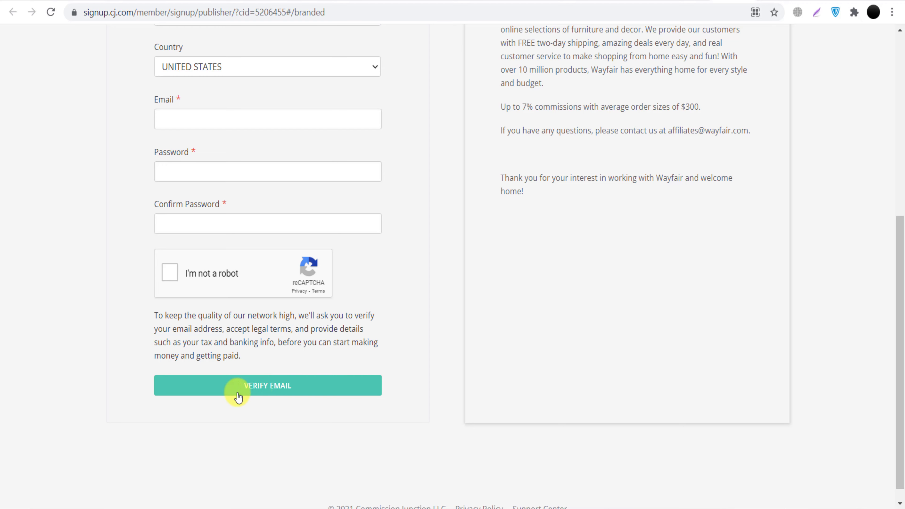
{"action": "scroll", "scroll_direction": "up", "scroll_amount": 3}
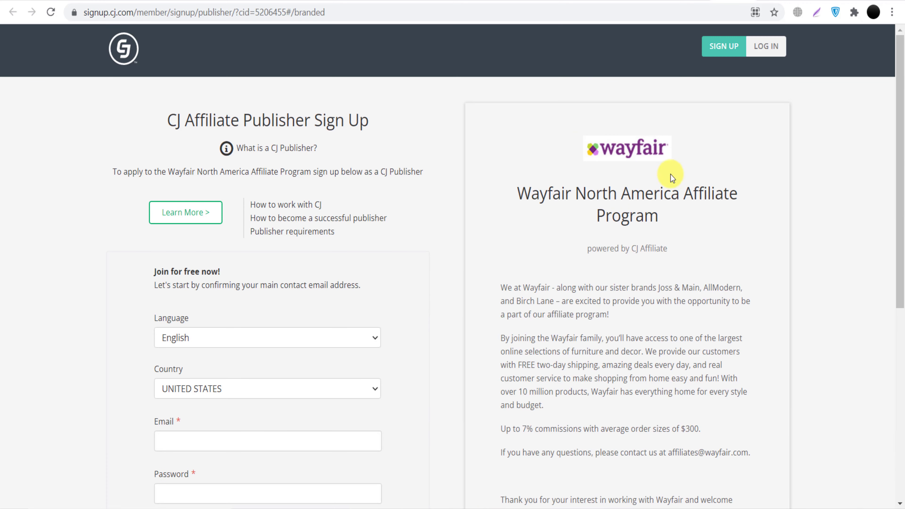
- Head to the CJ publisher login from the sign-up page header
{"action": "left_click", "coordinate": [766, 46]}
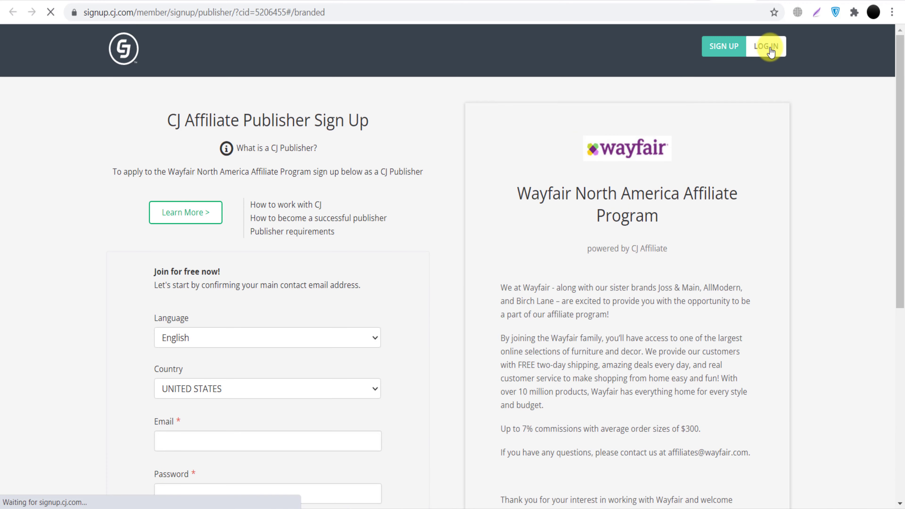
{"action": "left_click", "coordinate": [765, 46]}
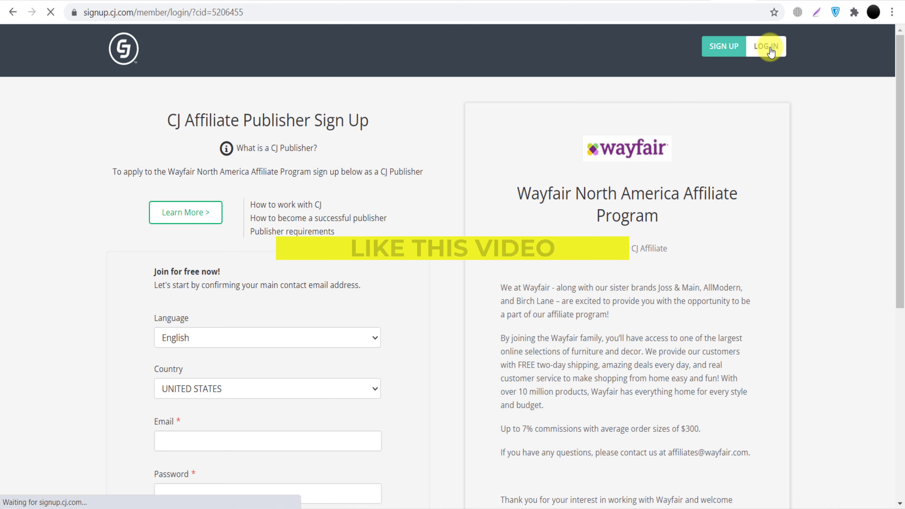
- Log in as an existing CJ publisher with the saved credentials and land on the dashboard
{"action": "left_click", "coordinate": [766, 47]}
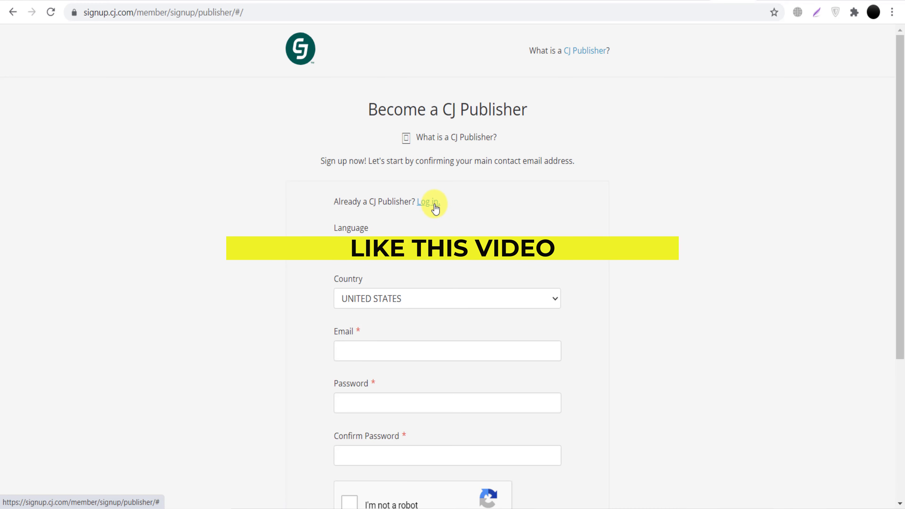
{"action": "left_click", "coordinate": [427, 202]}
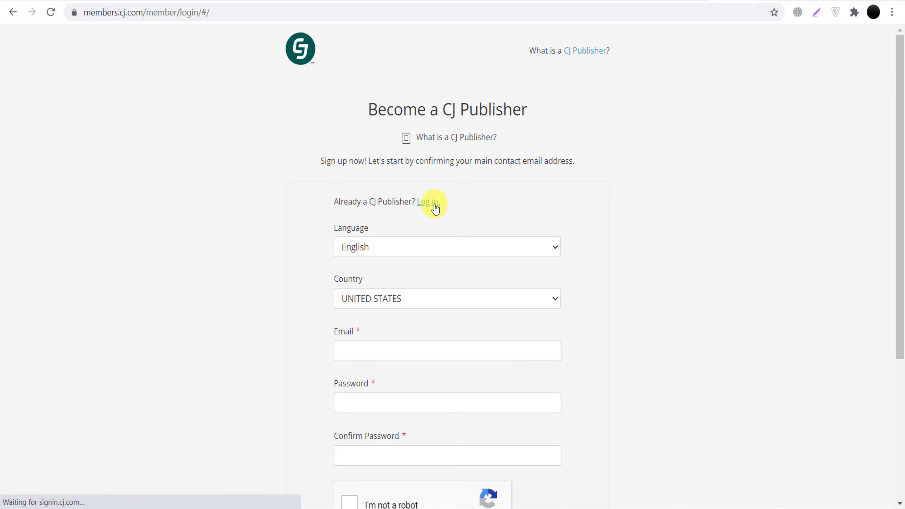
{"action": "left_click", "coordinate": [429, 201]}
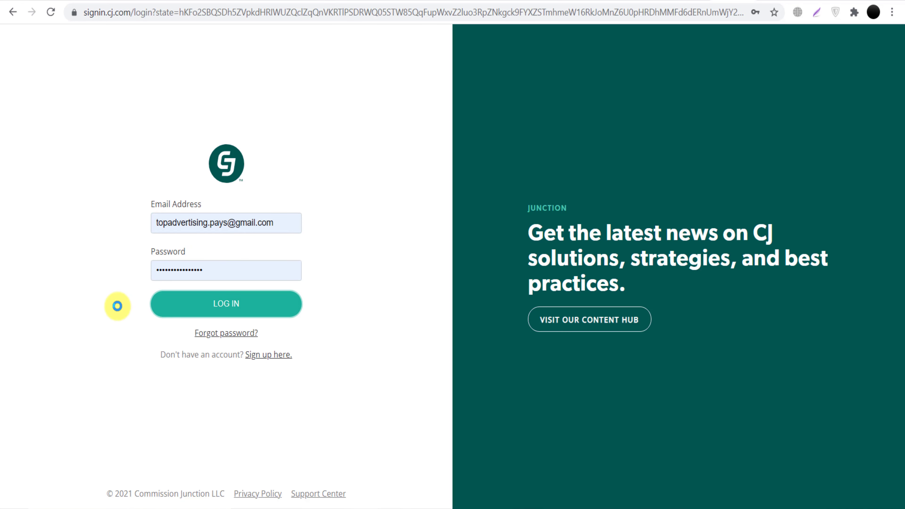
{"action": "left_click", "coordinate": [226, 304]}
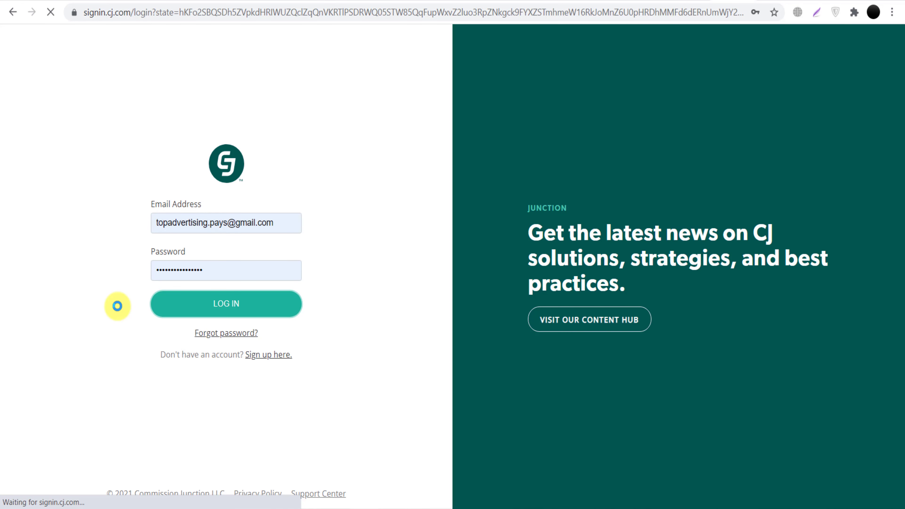
{"action": "left_click", "coordinate": [225, 303]}
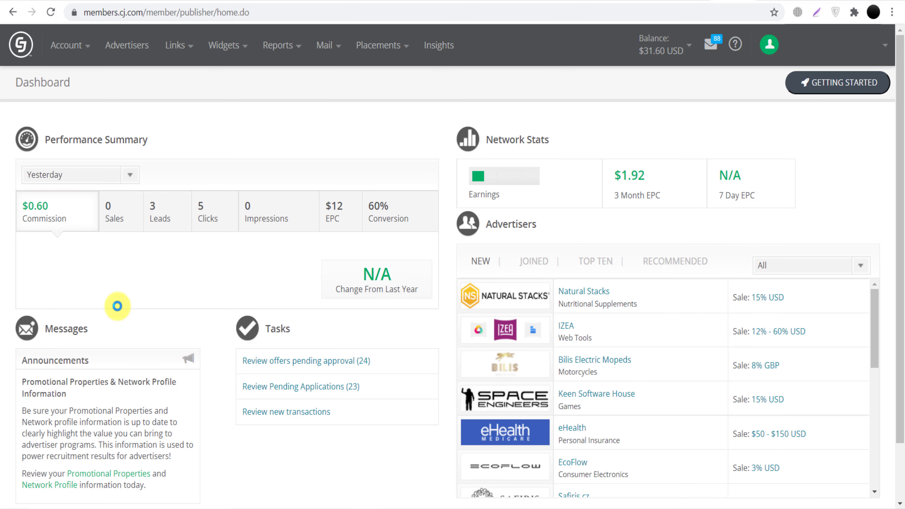
{"action": "mouse_move", "coordinate": [126, 45]}
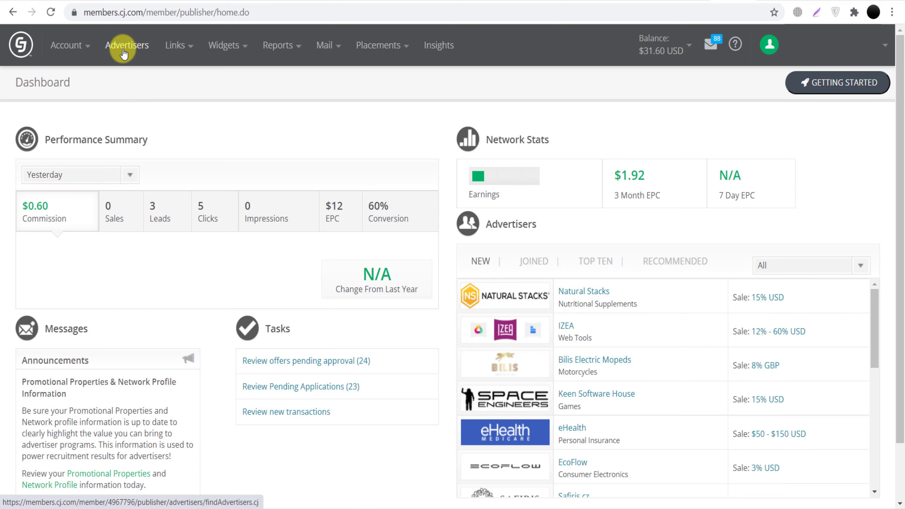
- Go to the Find Advertisers page from the top navigation bar
{"action": "left_click", "coordinate": [126, 45]}
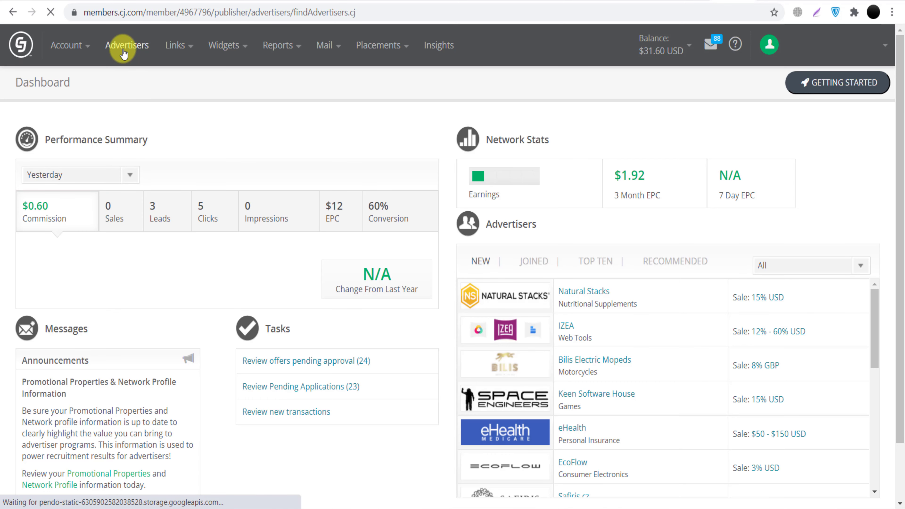
{"action": "left_click", "coordinate": [127, 45]}
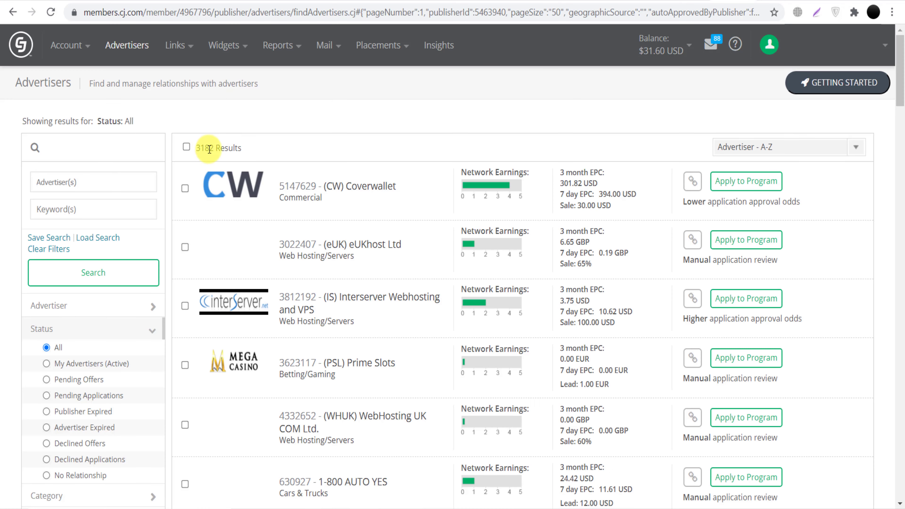
- Enter 'wayfair' in the Advertiser(s) filter and pick Wayfair Registry (5206740) from the suggestions
{"action": "scroll", "scroll_direction": "down", "scroll_amount": 3}
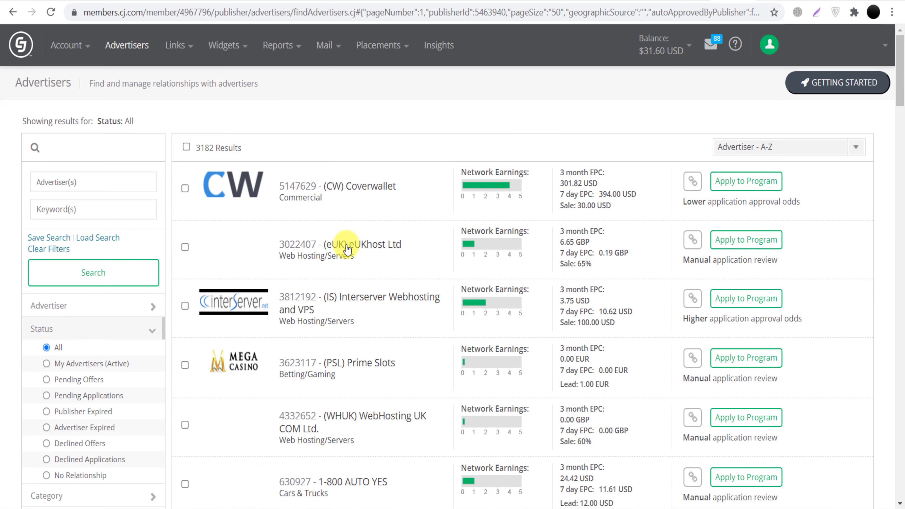
{"action": "left_click", "coordinate": [92, 182]}
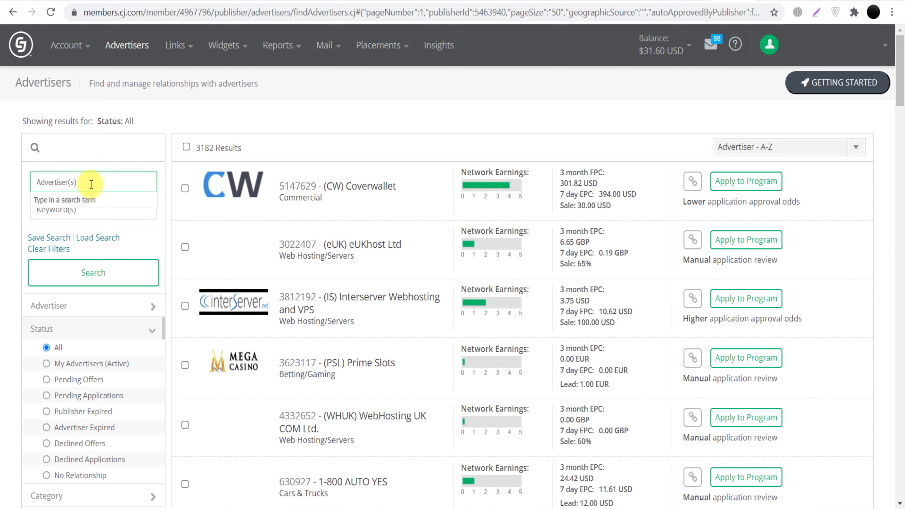
{"action": "type", "text": "wayair"}
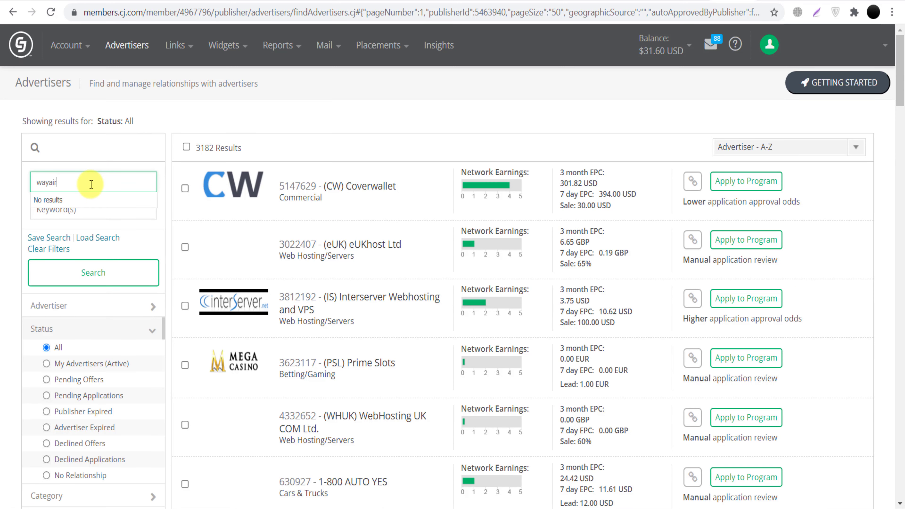
{"action": "key", "text": "BackSpace"}
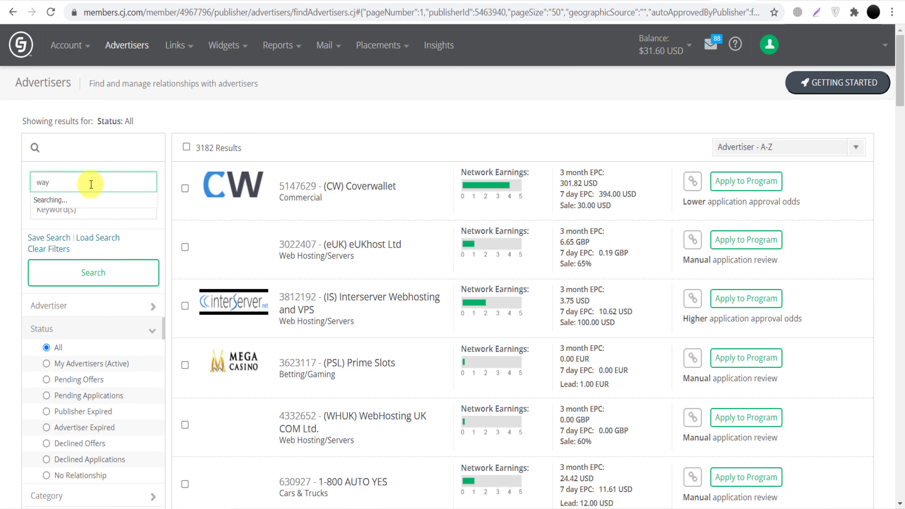
{"action": "type", "text": "f"}
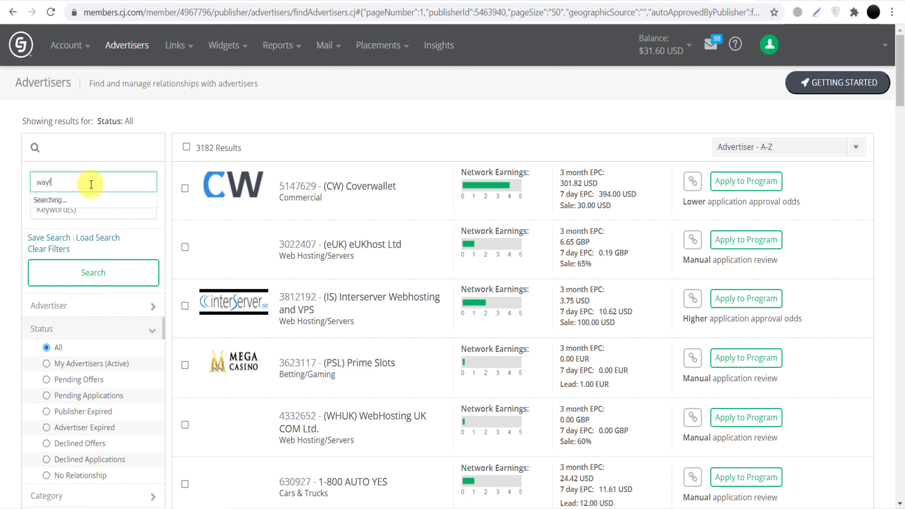
{"action": "type", "text": "wayfair"}
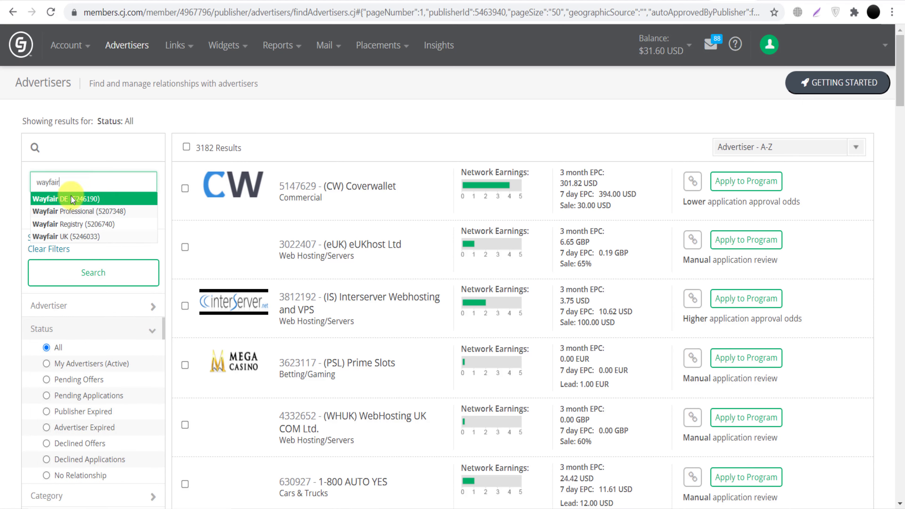
{"action": "mouse_move", "coordinate": [68, 202]}
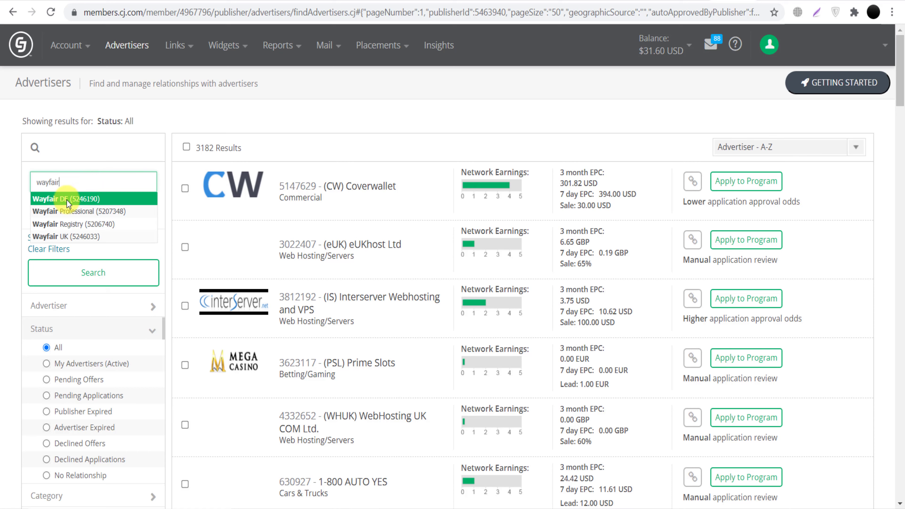
{"action": "mouse_move", "coordinate": [98, 224]}
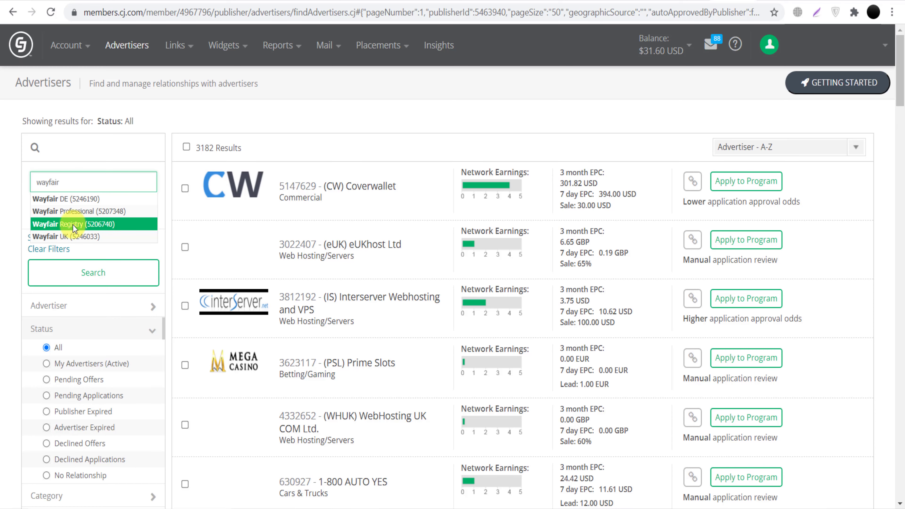
{"action": "left_click", "coordinate": [74, 224]}
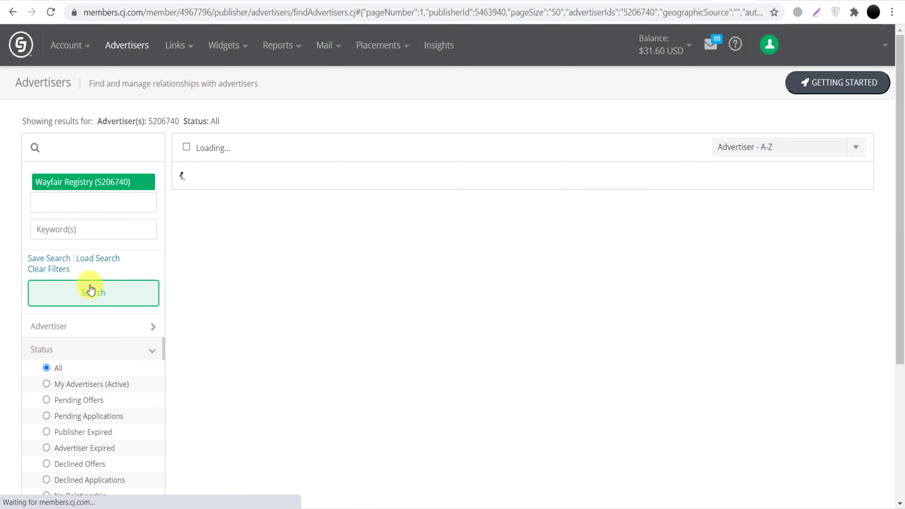
- Search for Wayfair Registry and review its description, highlighting the $5 per registry and 7% sales commission
{"action": "left_click", "coordinate": [92, 292]}
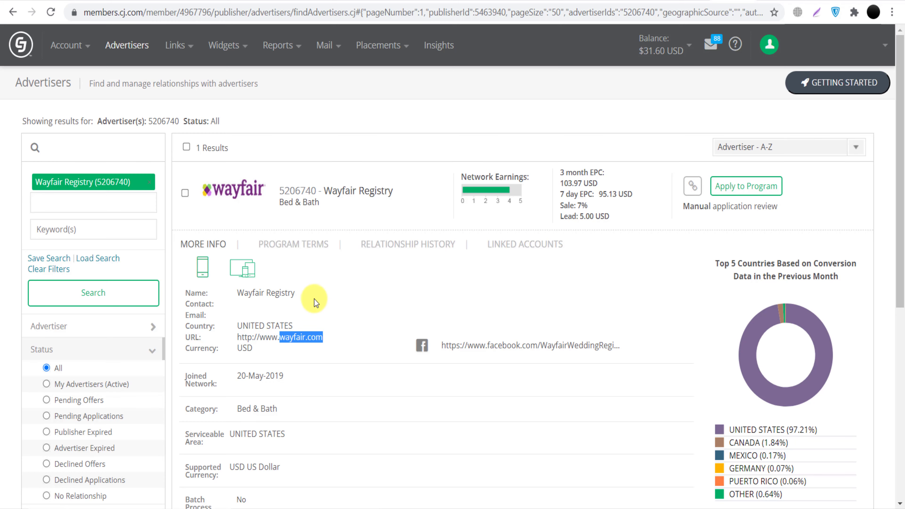
{"action": "scroll", "scroll_direction": "down", "scroll_amount": 3}
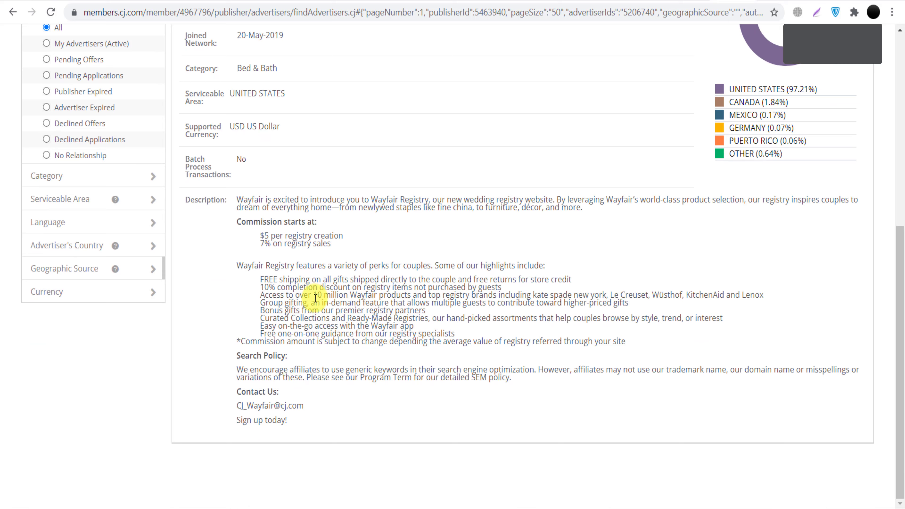
{"action": "scroll", "scroll_direction": "up", "scroll_amount": 3}
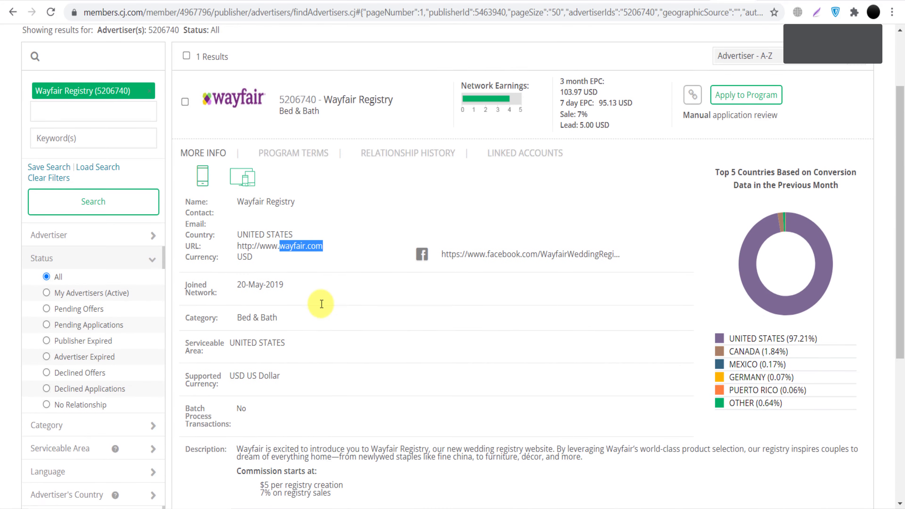
{"action": "scroll", "scroll_direction": "down", "scroll_amount": 3}
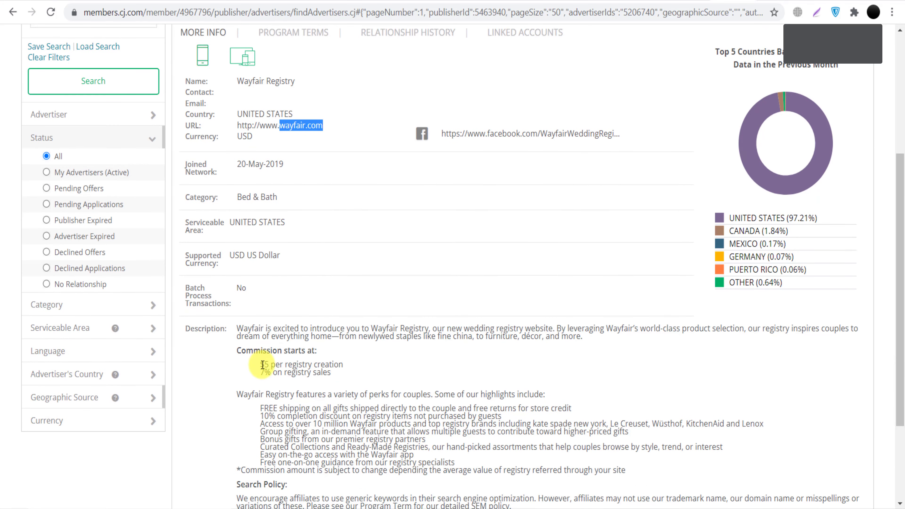
{"action": "double_click", "coordinate": [294, 364]}
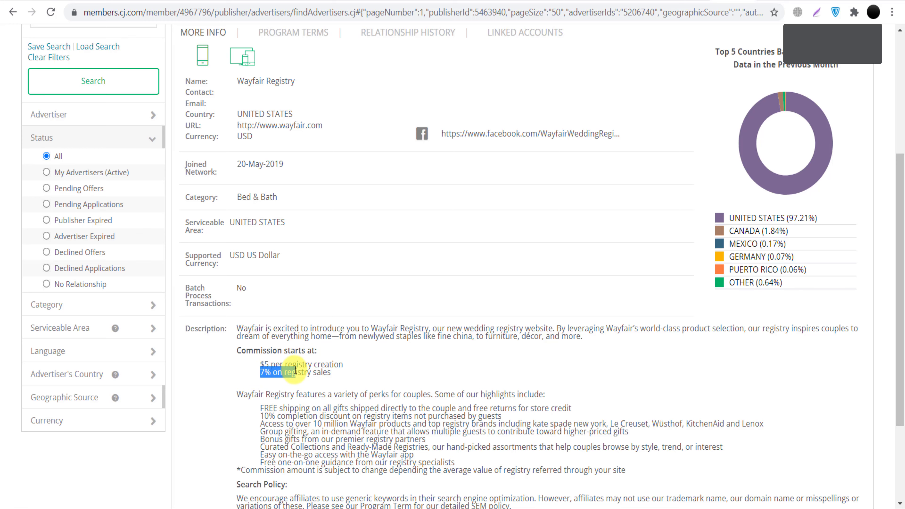
{"action": "scroll", "scroll_direction": "up", "scroll_amount": 3}
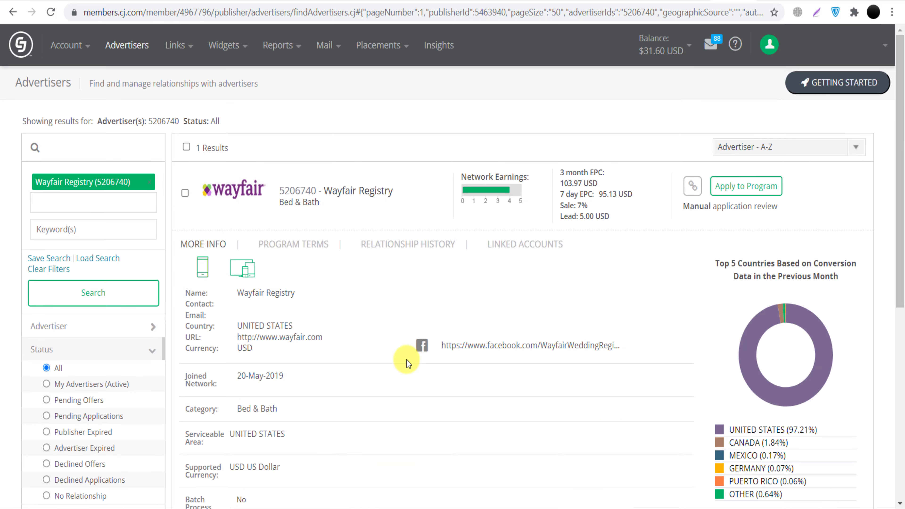
{"action": "mouse_move", "coordinate": [443, 316]}
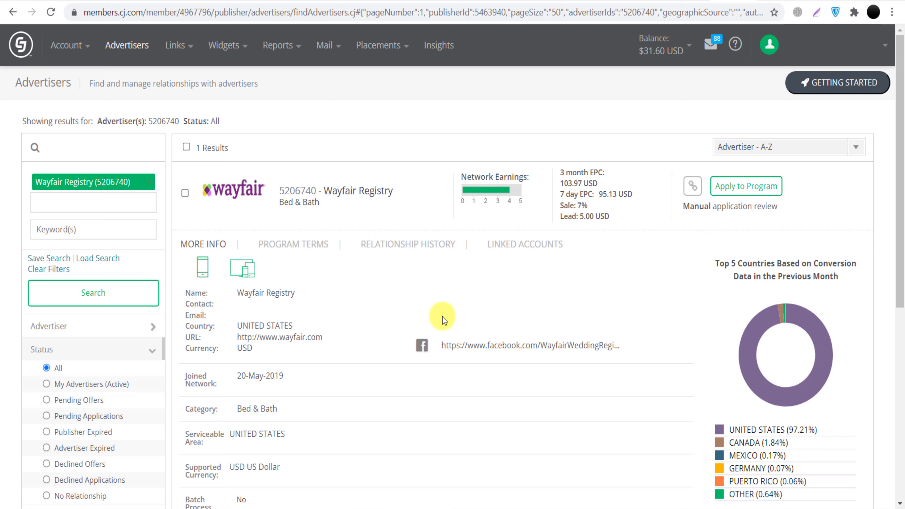
{"action": "mouse_move", "coordinate": [412, 301]}
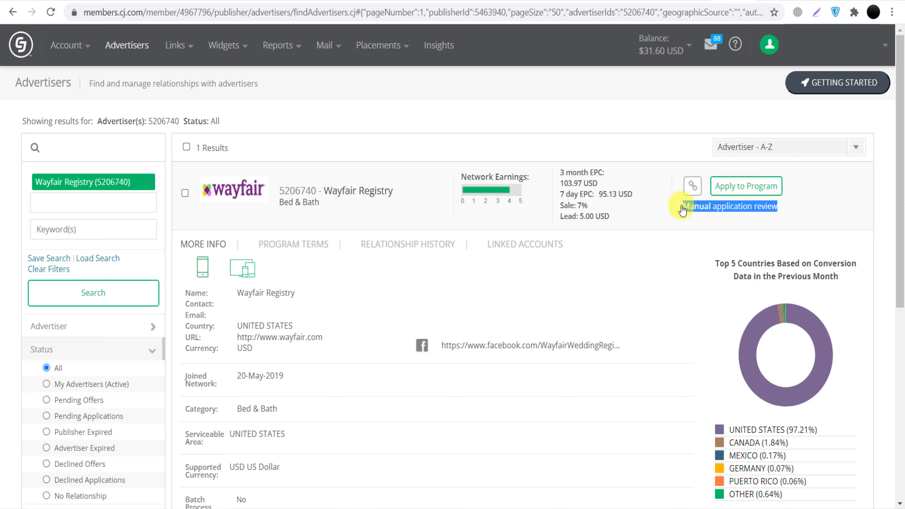
- Collapse the Wayfair Registry MORE INFO panel back to its summary row
{"action": "left_click", "coordinate": [203, 244]}
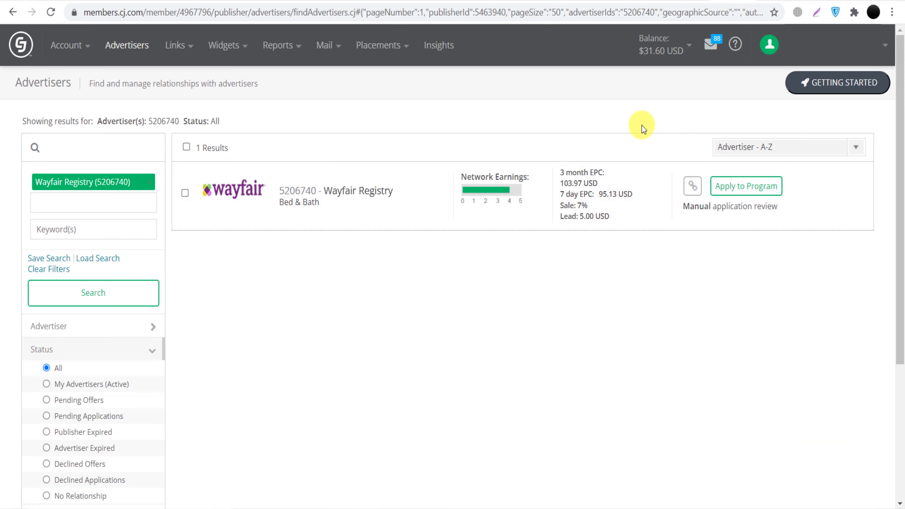